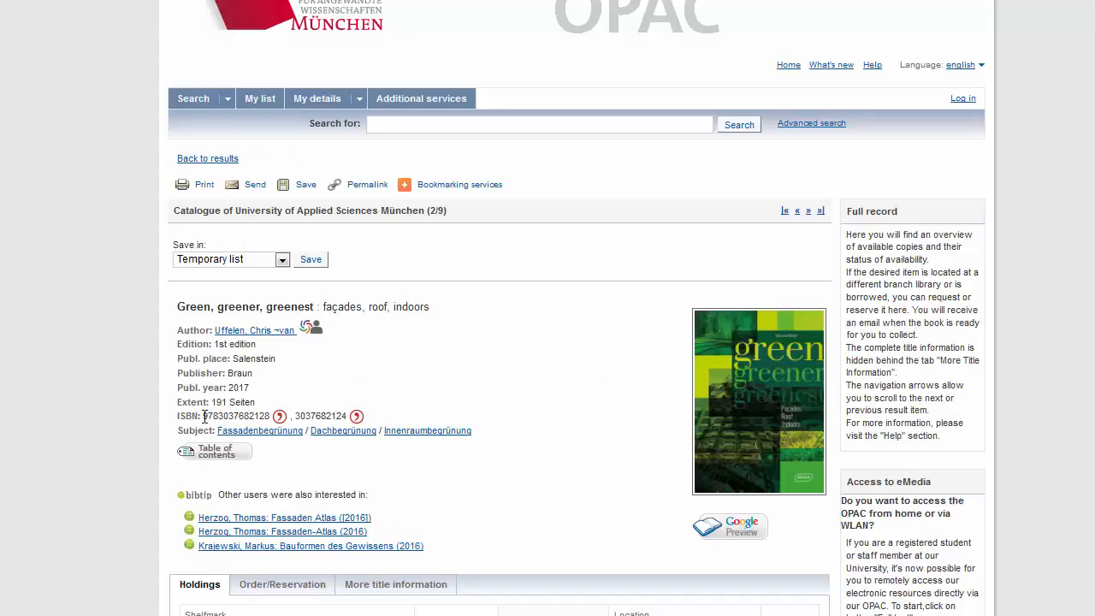
double_click(232, 416)
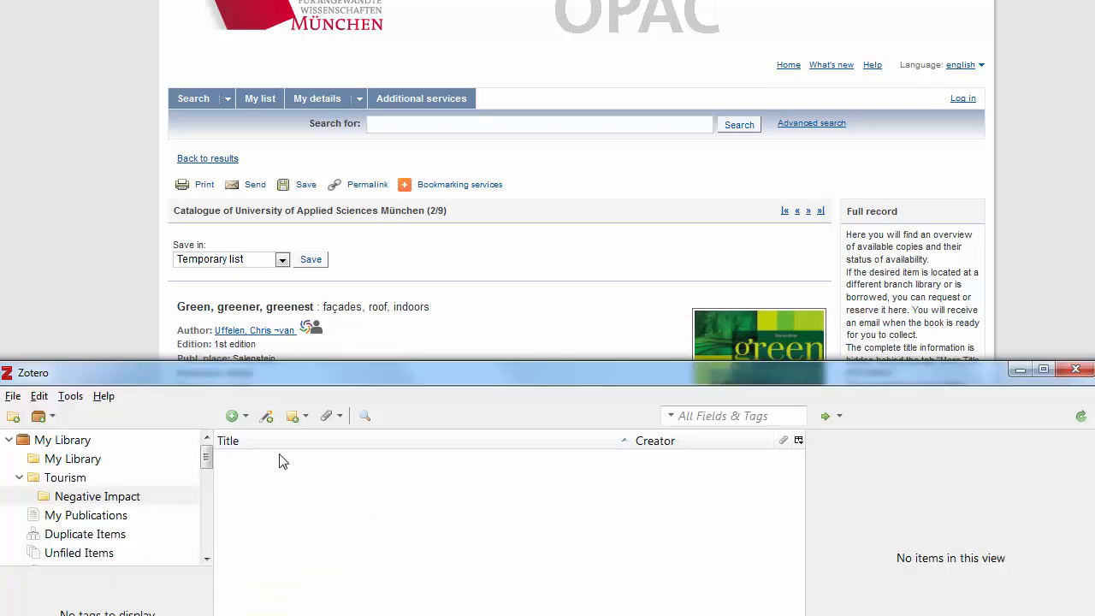
click(267, 416)
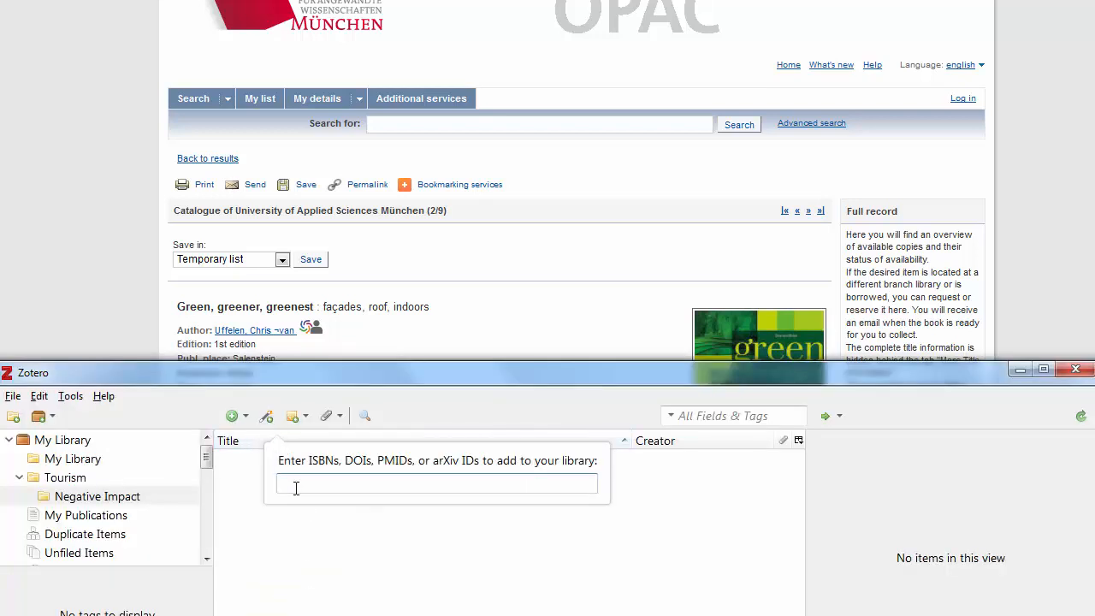
text(9783037682128)
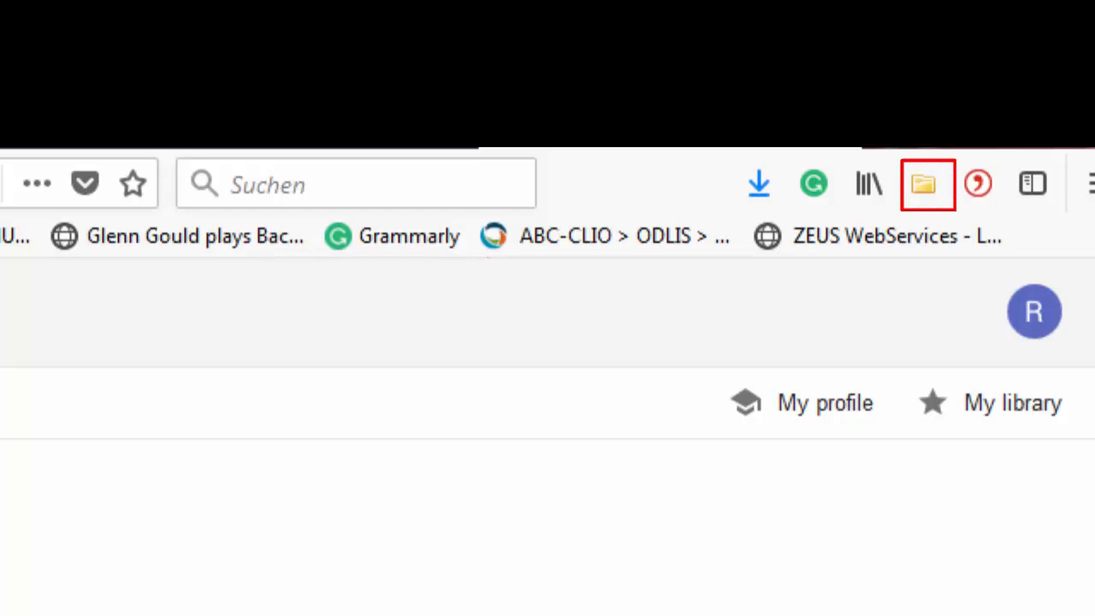
mouse_move(924, 214)
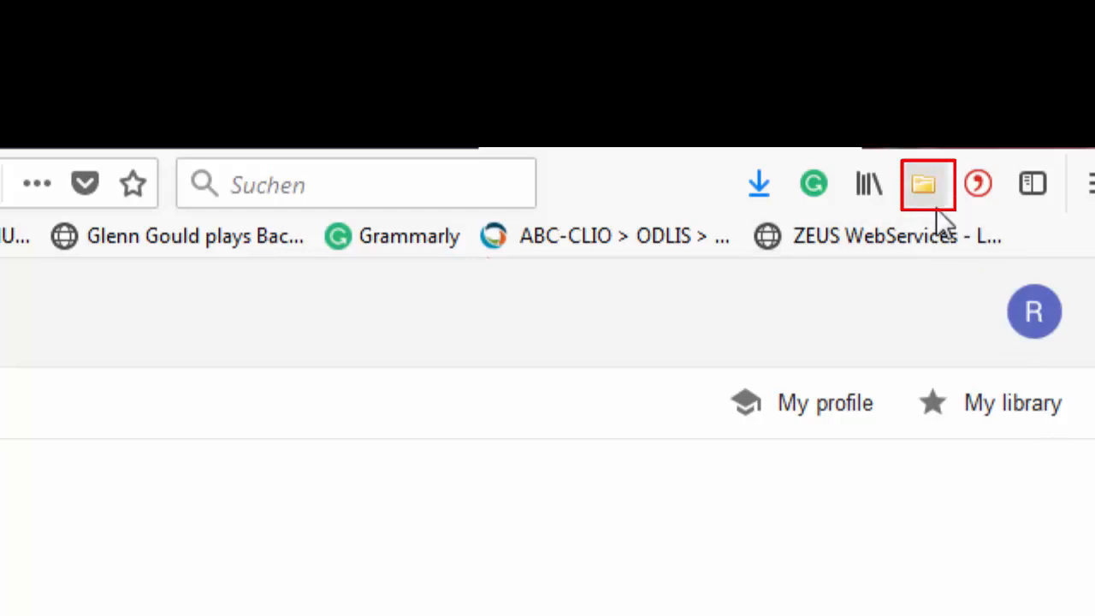
mouse_move(922, 183)
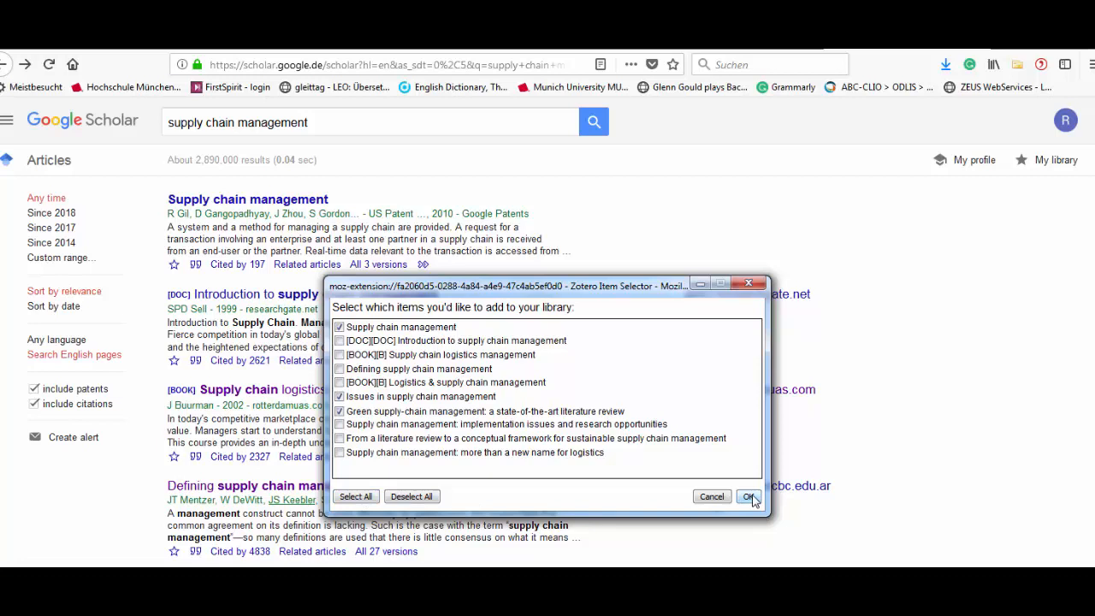
Step: Confirm saving the three ticked Google Scholar supply chain management results to Zotero
click(748, 496)
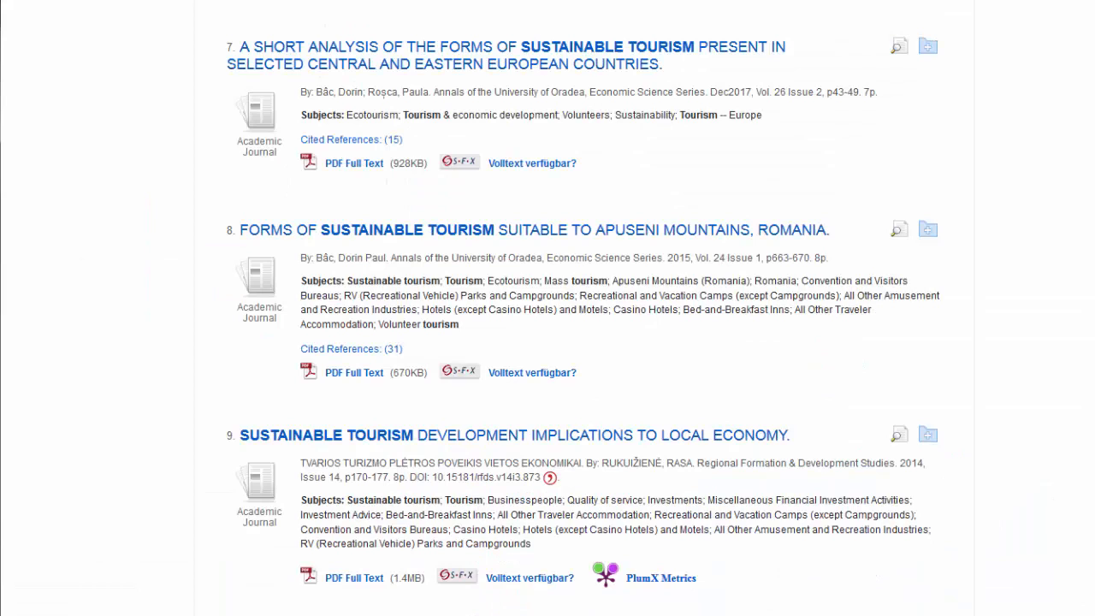
Step: Export EBSCOhost result 10, 'Importance of Sustainable Tourism', as an RIS citation
scroll(down, 3)
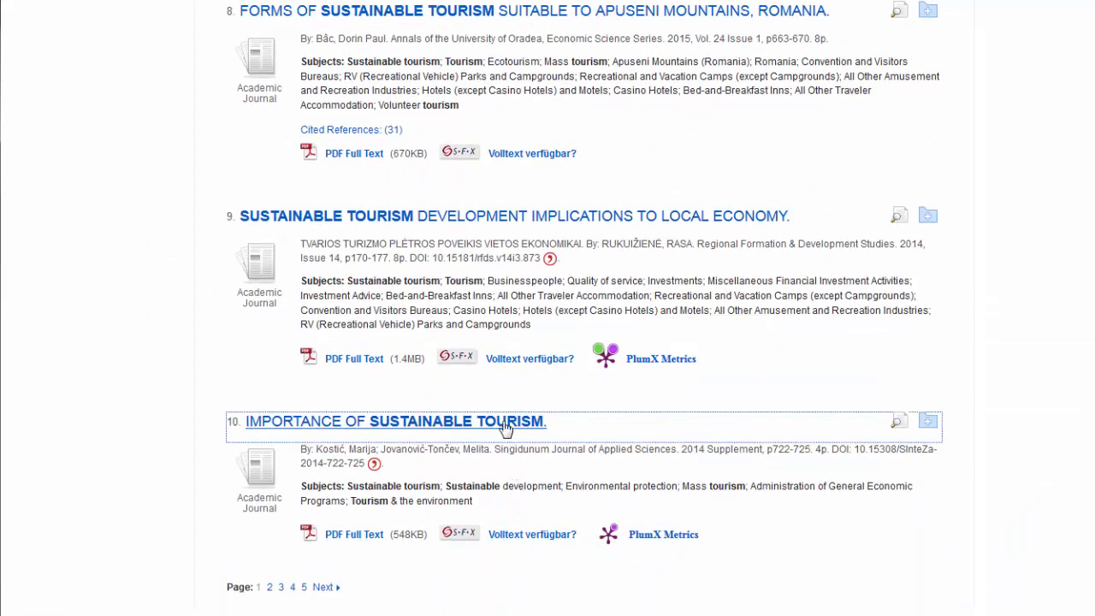
click(395, 421)
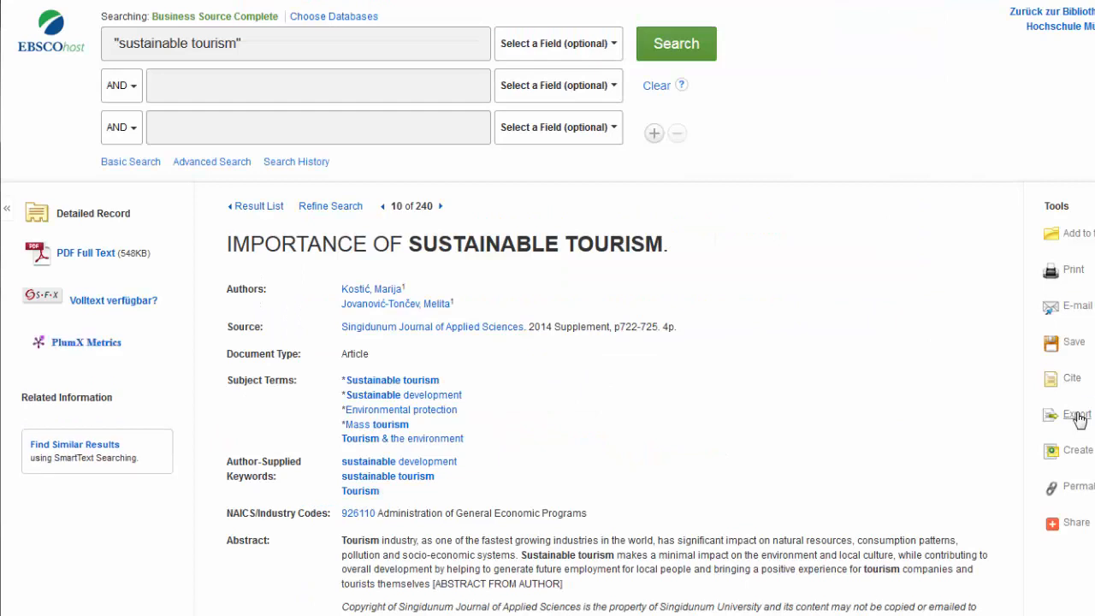
click(1076, 414)
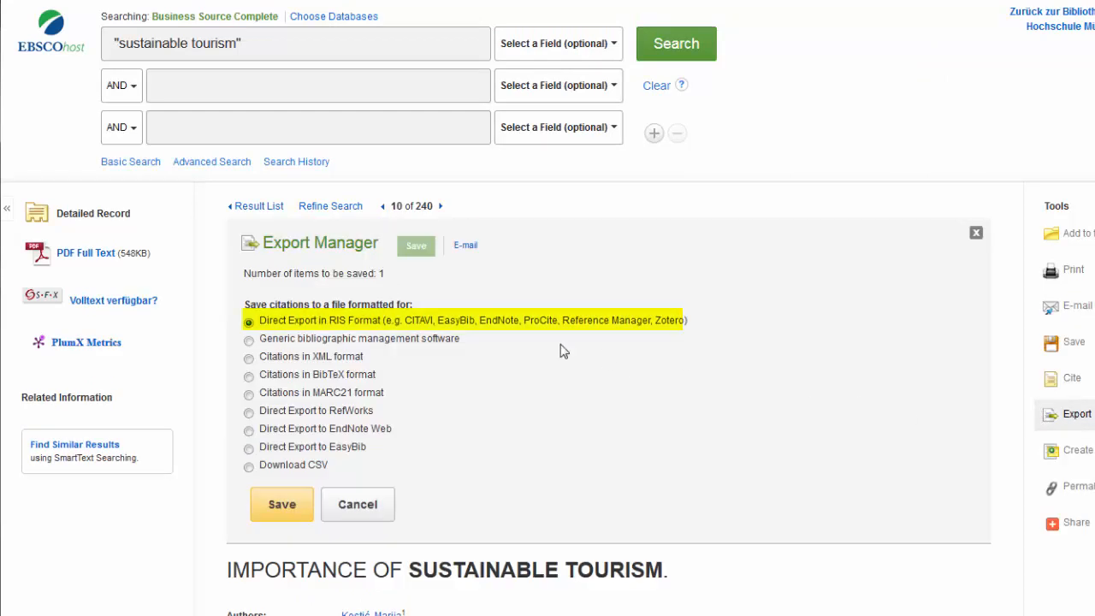
click(356, 504)
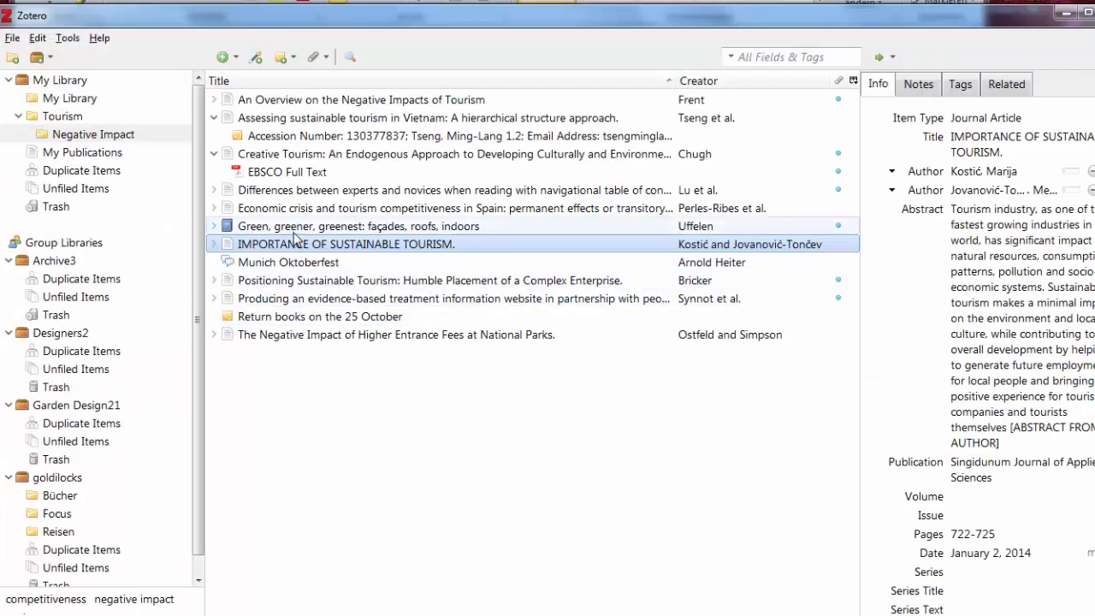
Step: Show the Add Attachment choices for the Importance of Sustainable Tourism item
click(312, 56)
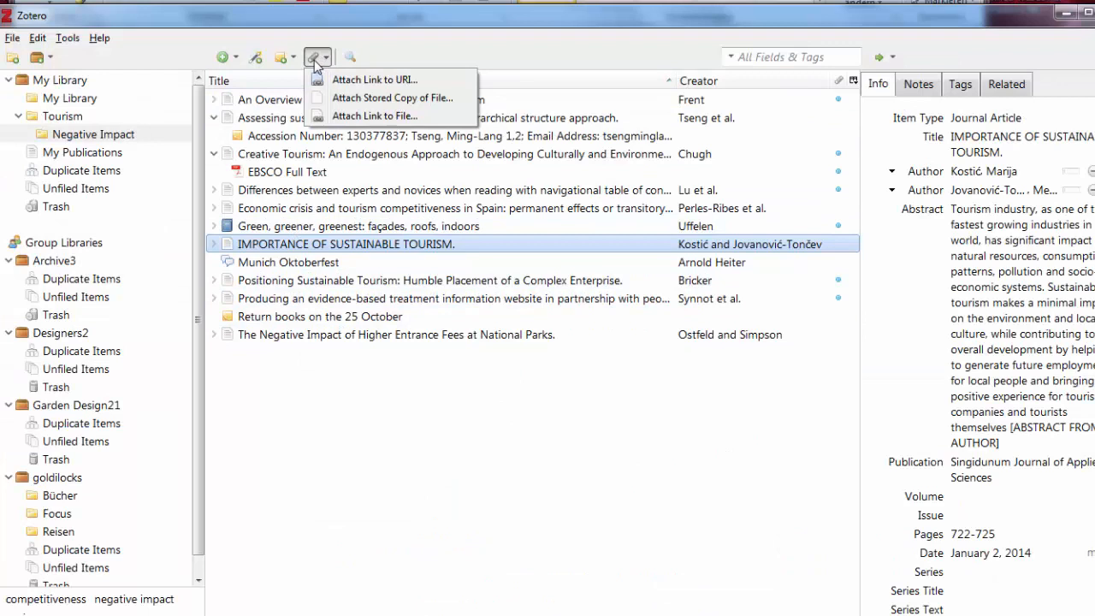
mouse_move(391, 98)
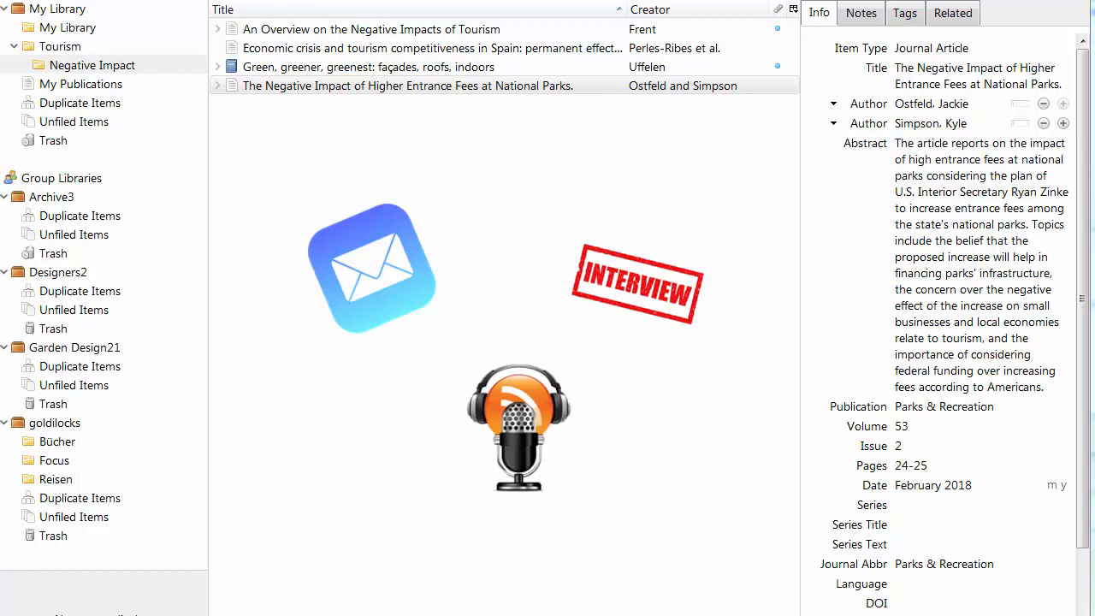
click(247, 96)
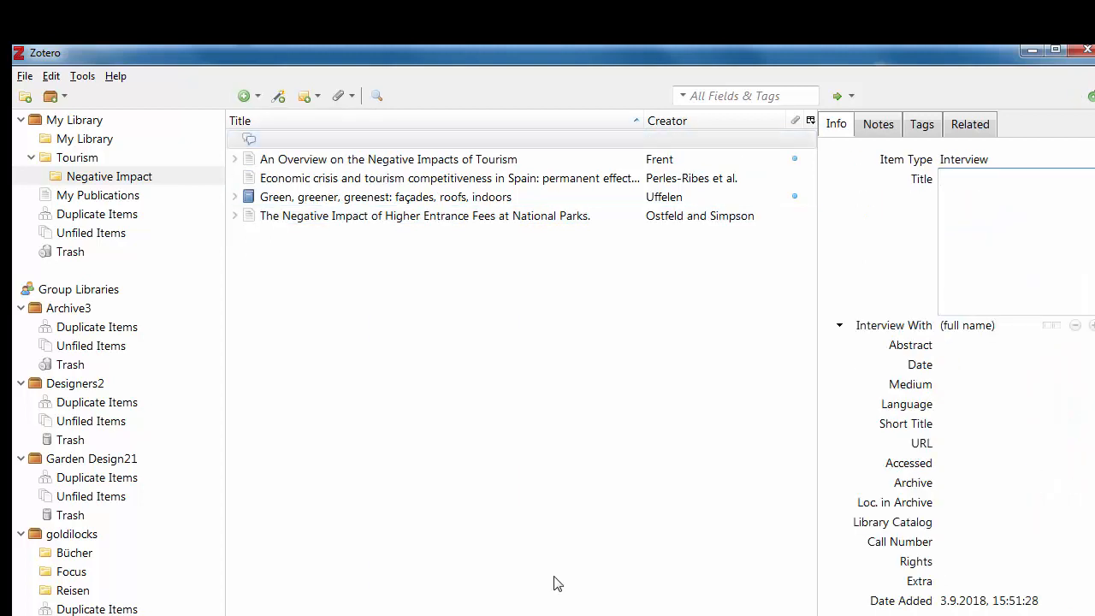
click(1010, 179)
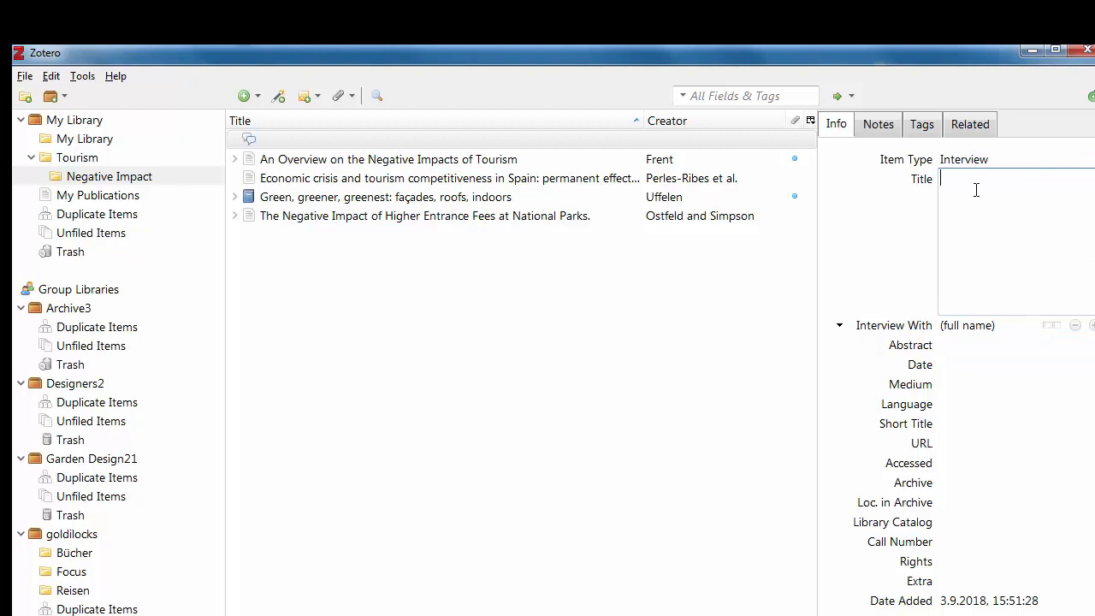
text(Munich)
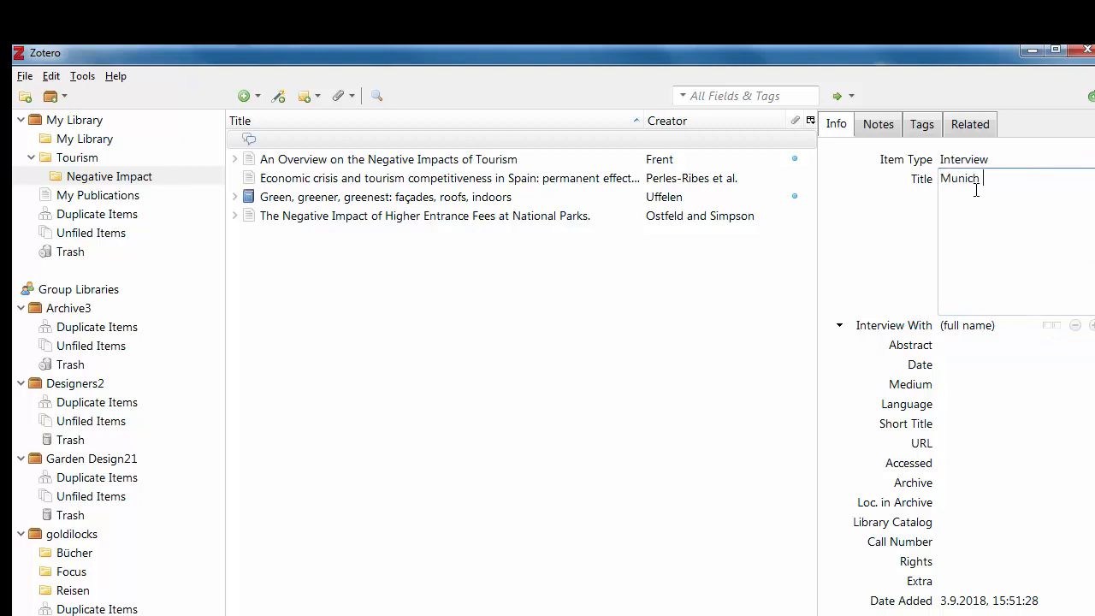
text(Oktoberfest)
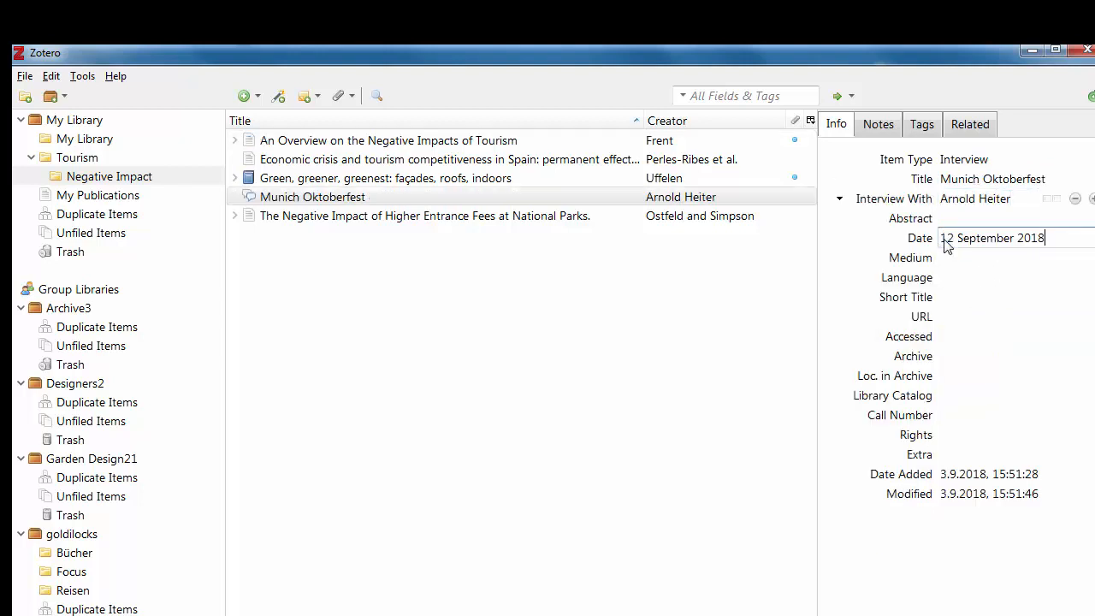
click(445, 160)
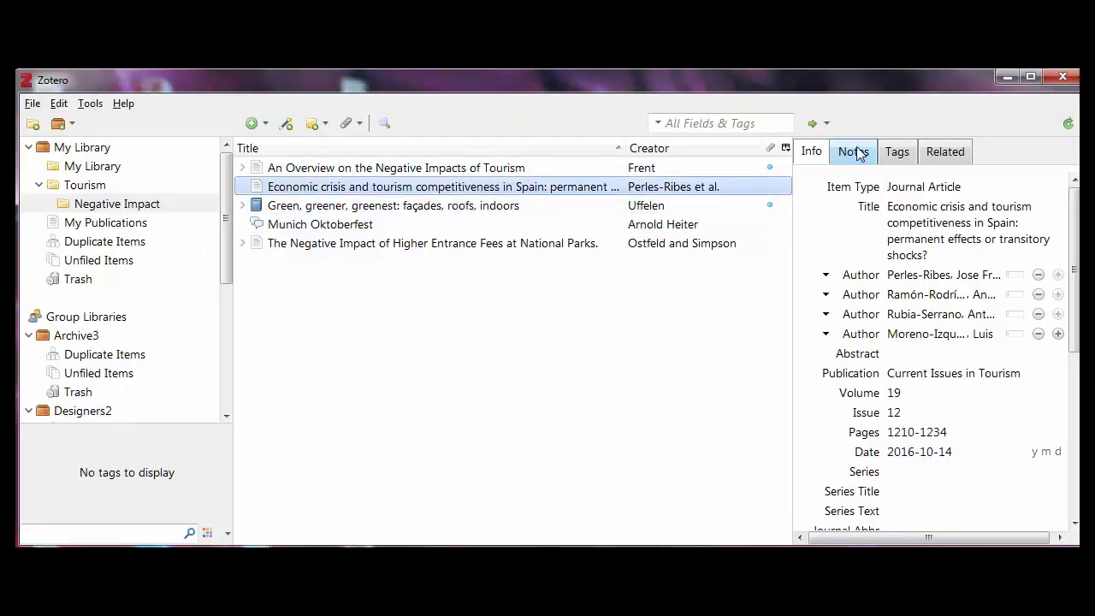
Step: Finish the child note 'Use p. 34 for conclusion' on the Spain tourism article
click(853, 152)
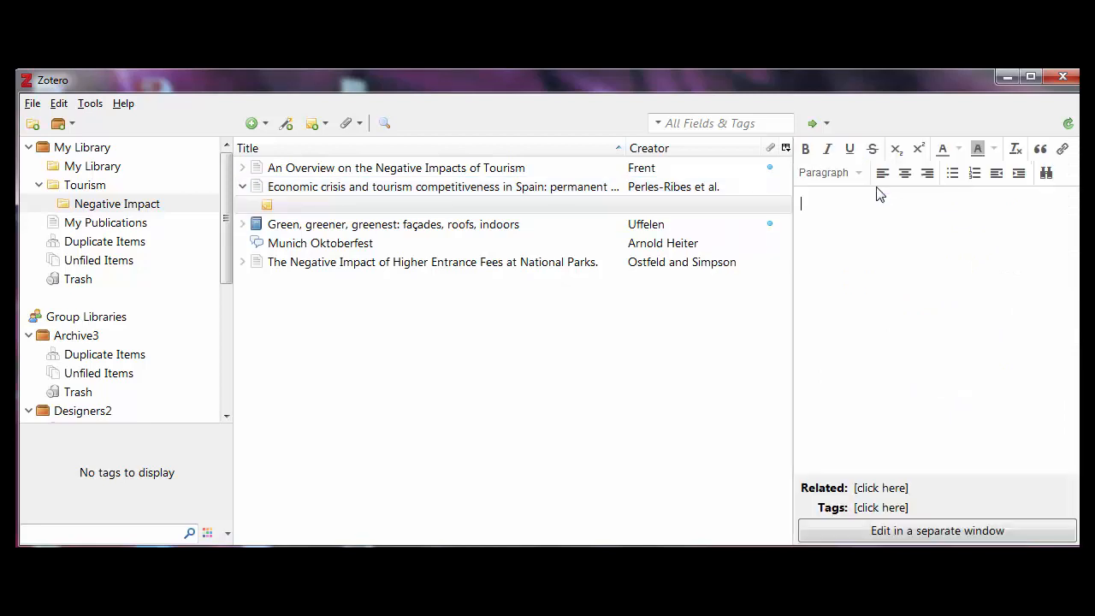
text(Use)
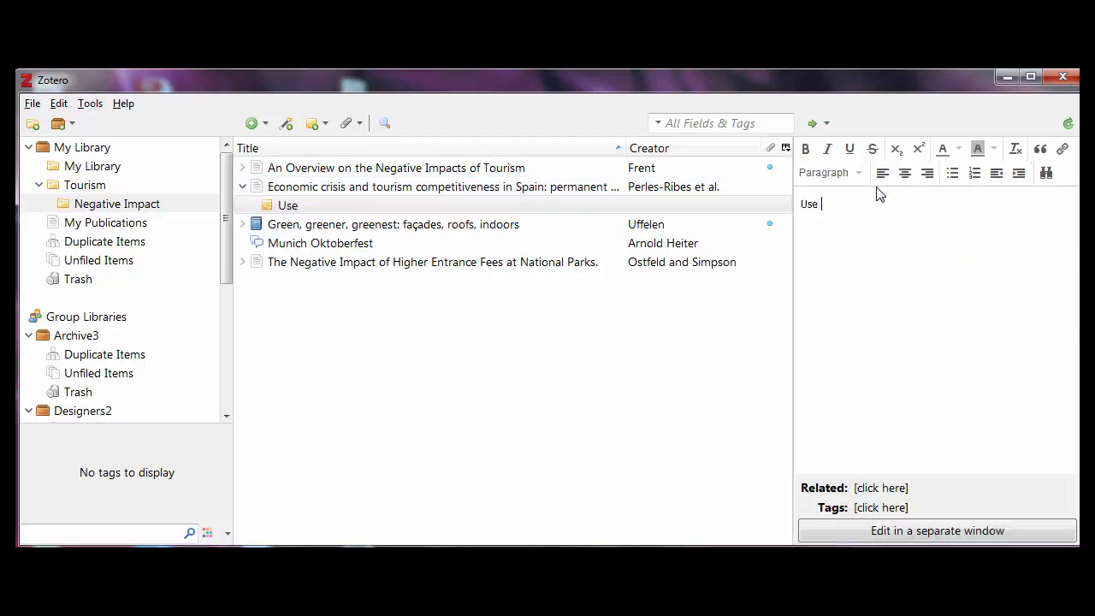
text(p. 34)
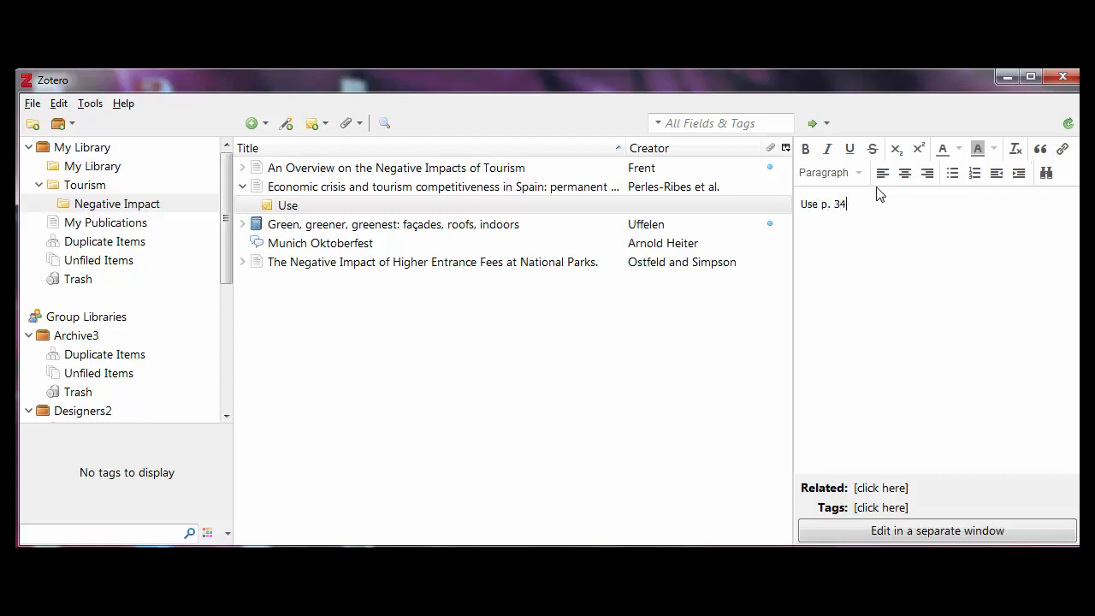
text(for con)
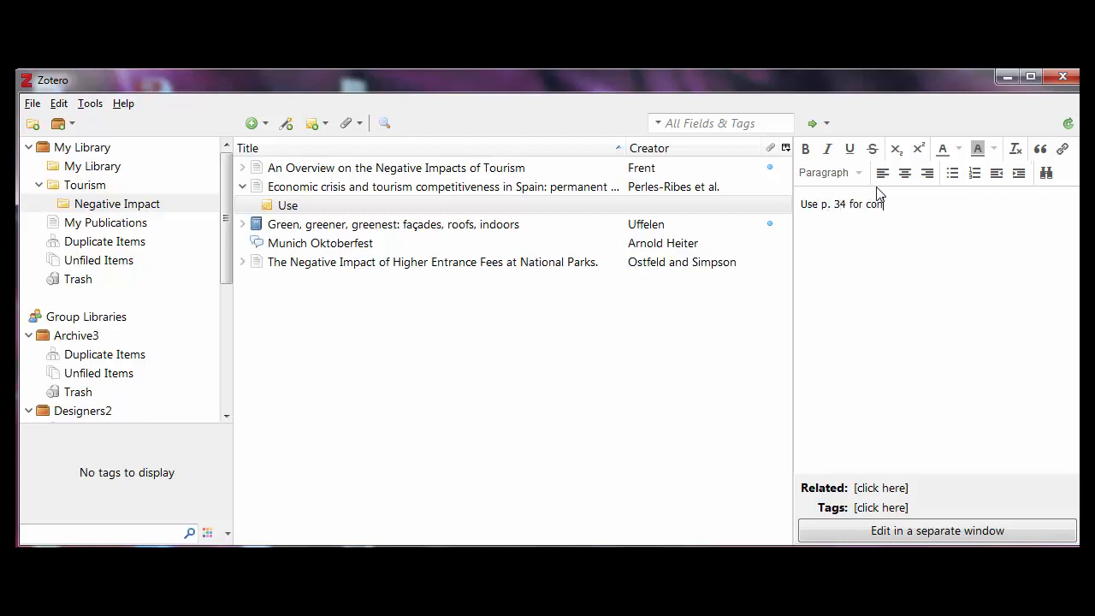
text(clusion)
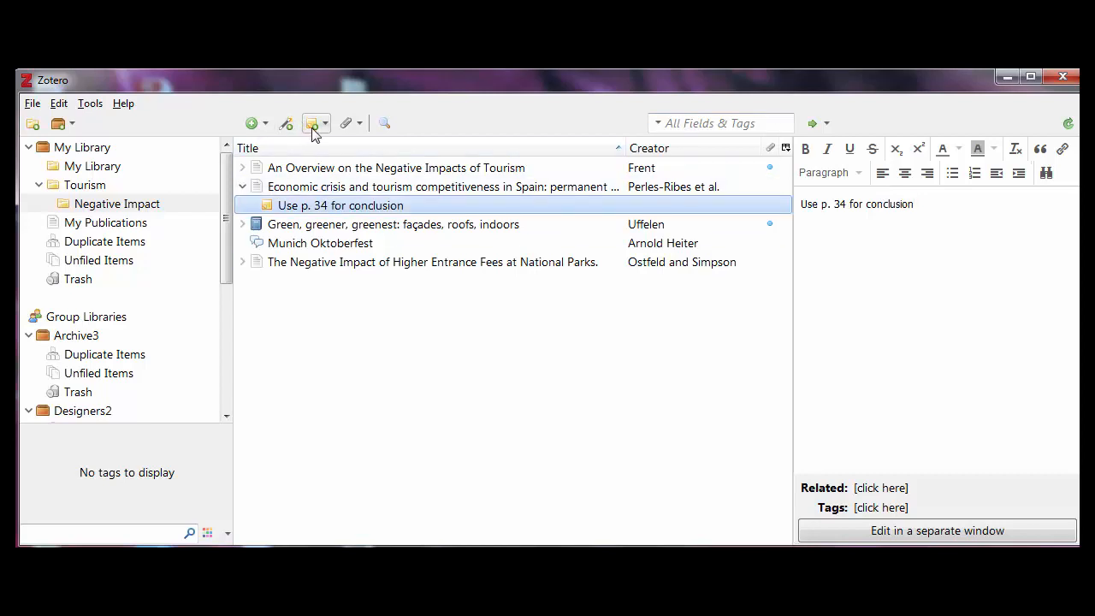
Step: Add a second child note 'Share with Stephanie' and review the parent article's notes
click(311, 122)
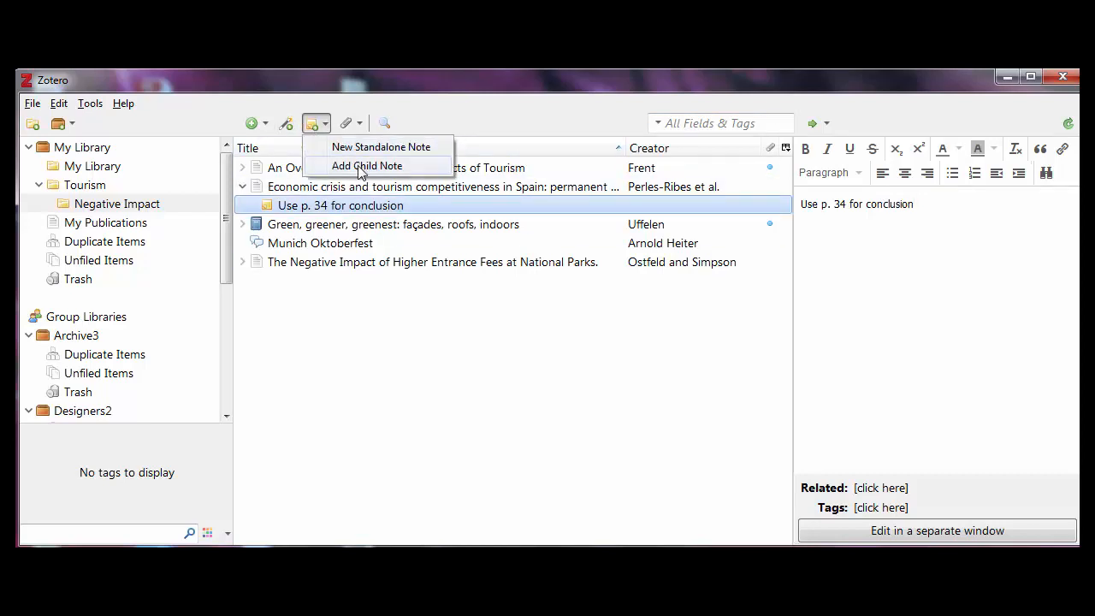
click(367, 165)
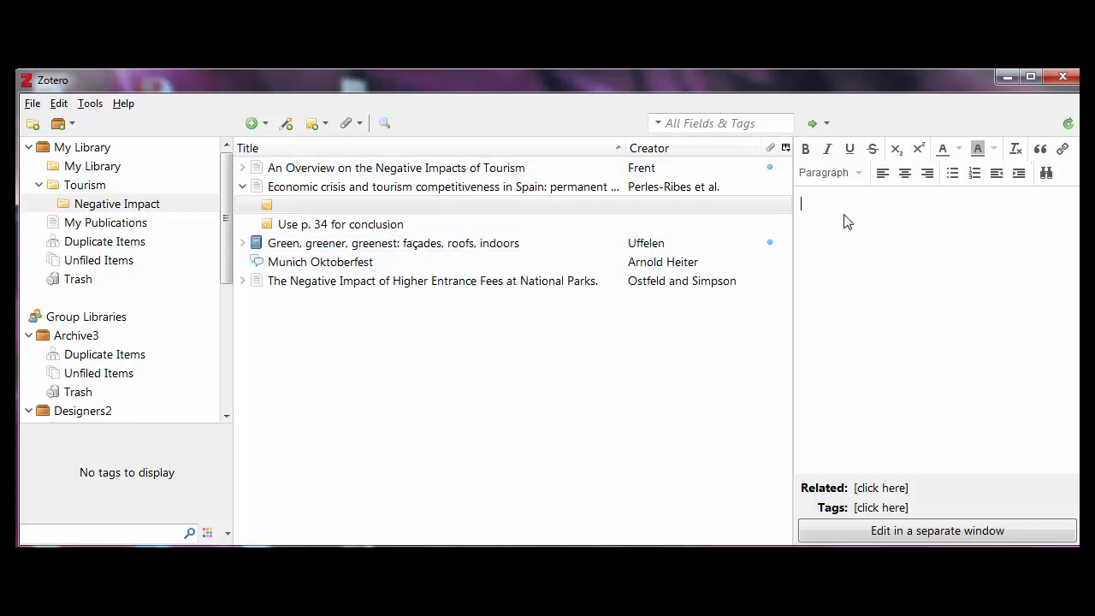
text(s)
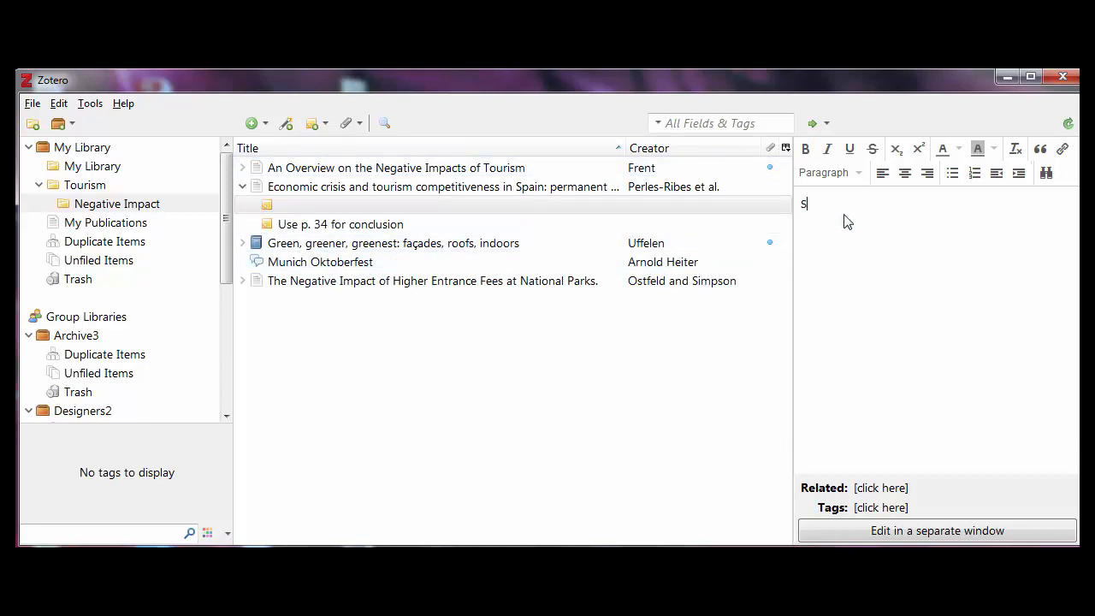
text(hare)
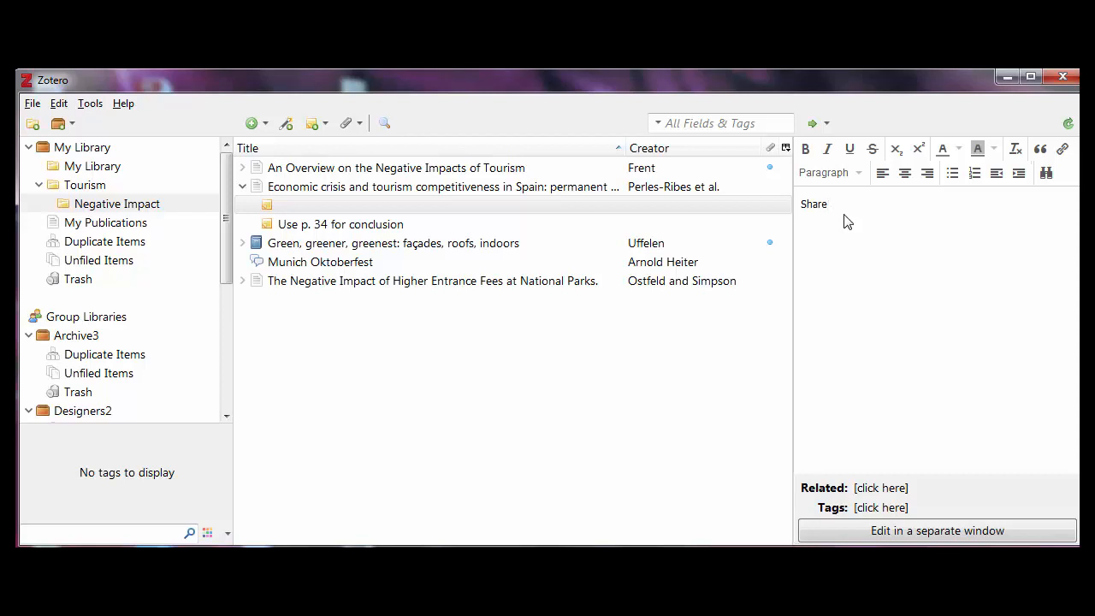
text(wit)
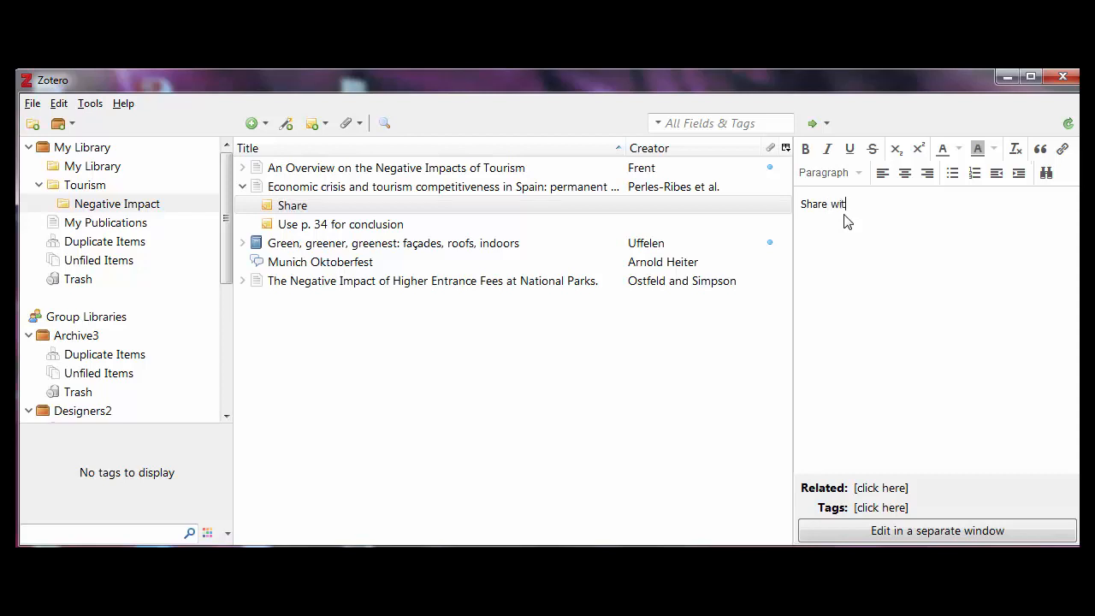
text(h Stephanie)
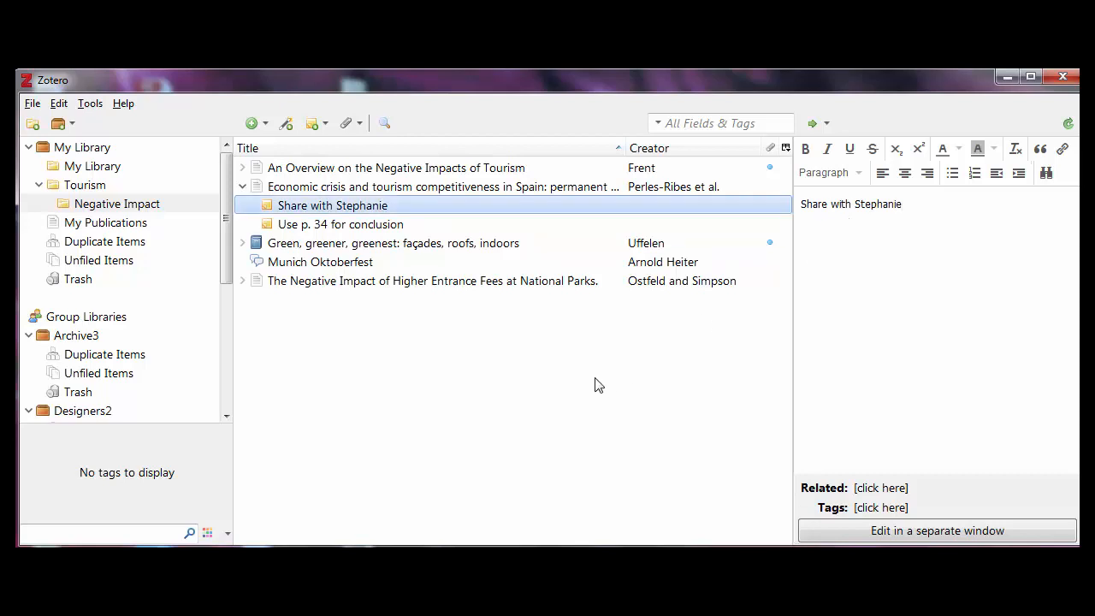
click(441, 187)
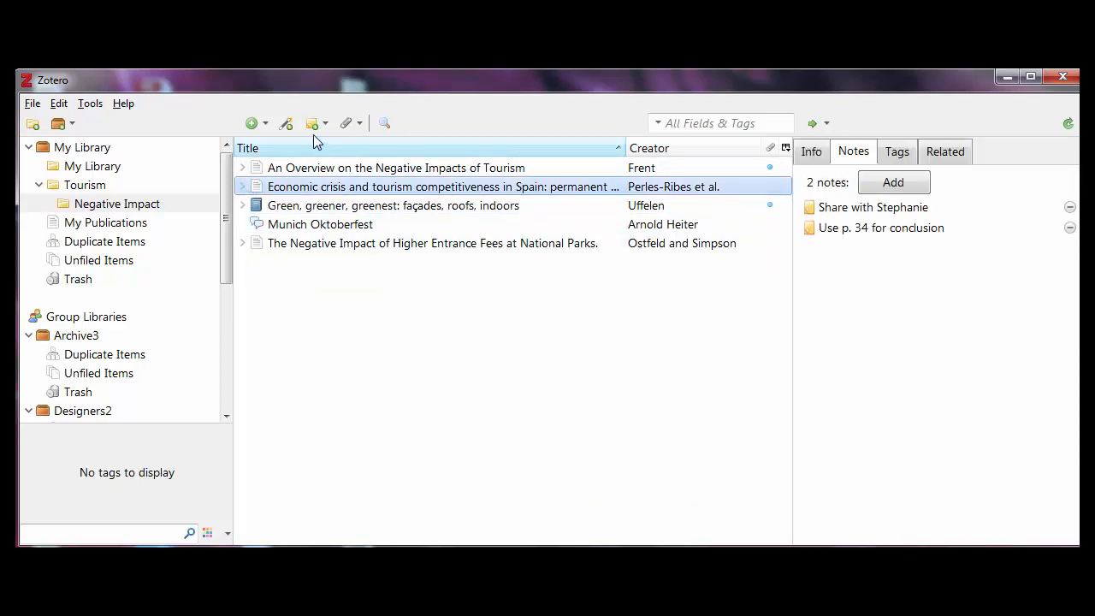
click(892, 182)
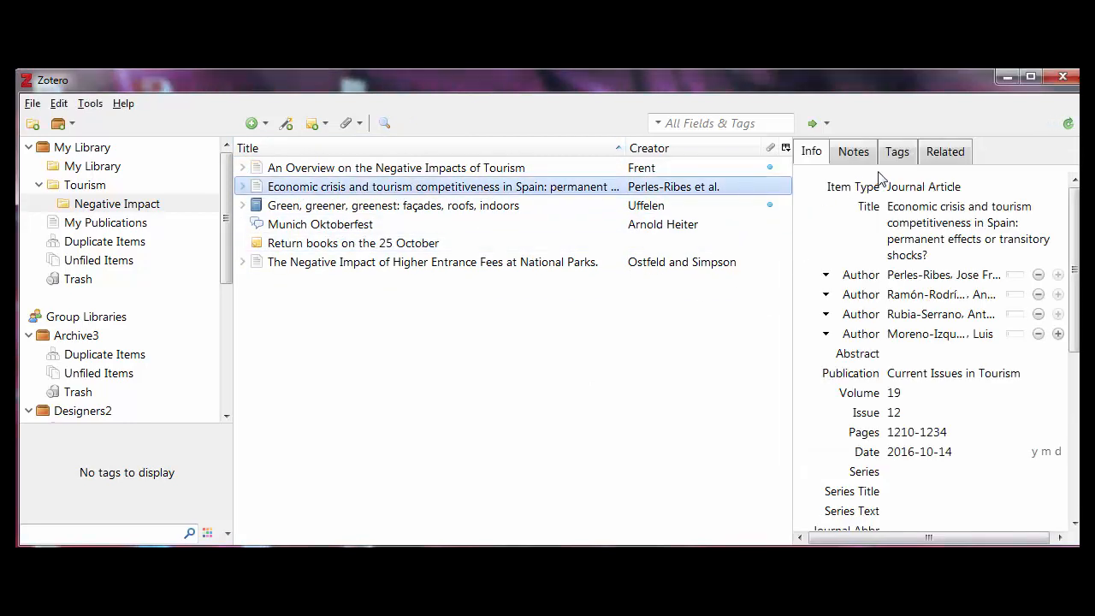
Step: Tag the Economic crisis article 'competitiveness' and 'spain', then begin typing 'negative'
click(896, 152)
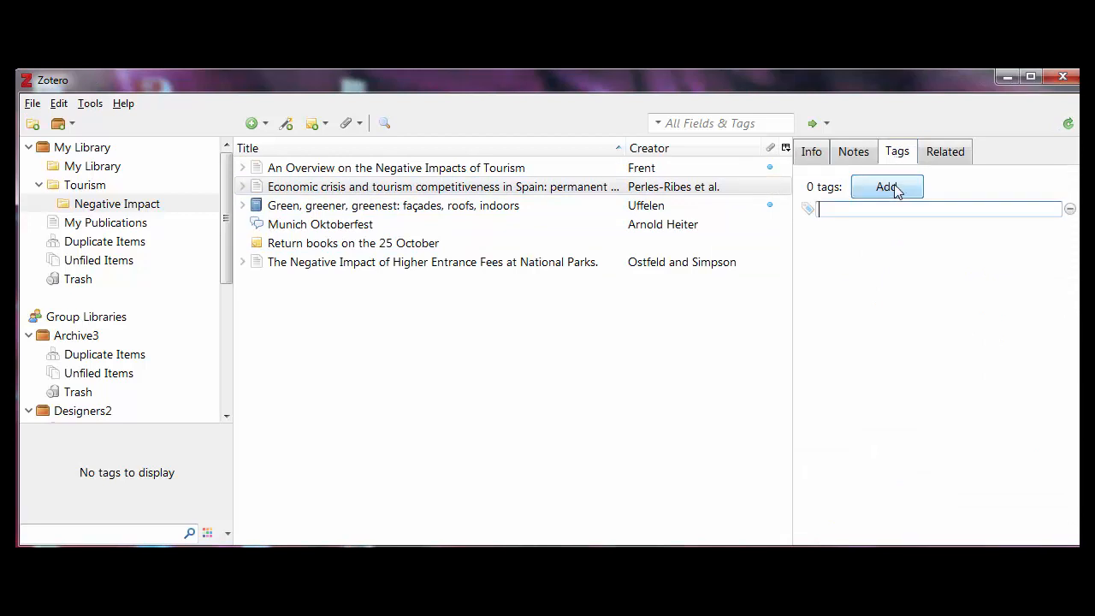
mouse_move(862, 263)
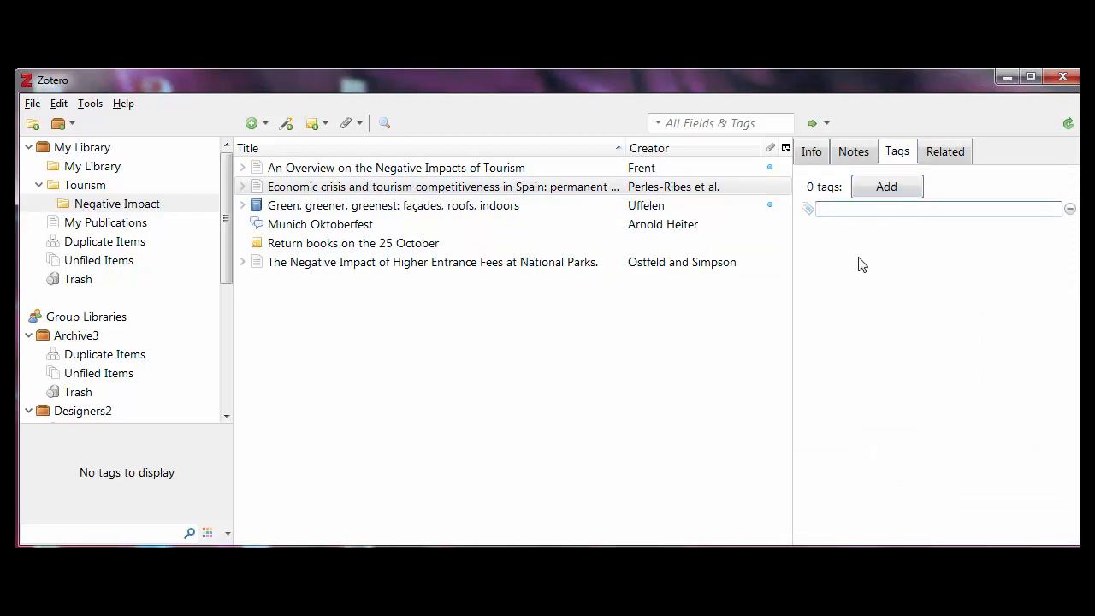
text(compet)
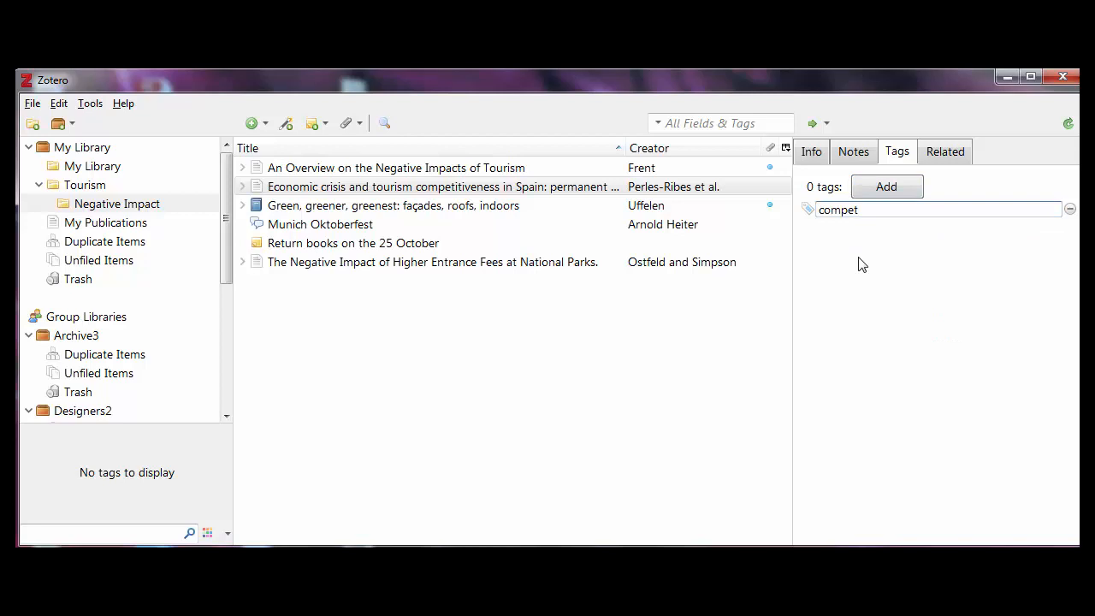
text(i)
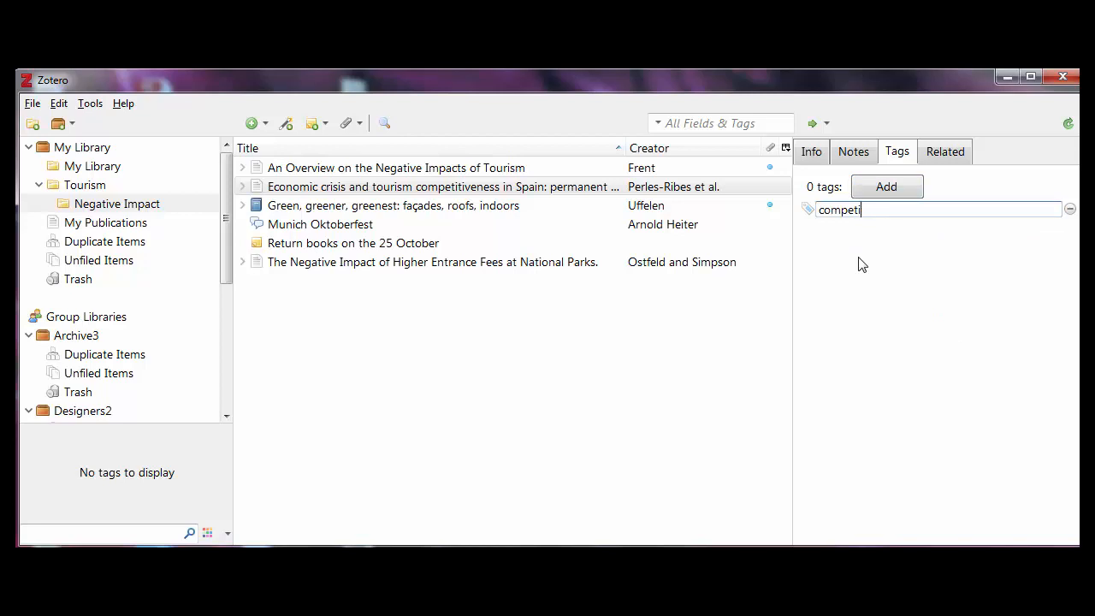
text(tiveness)
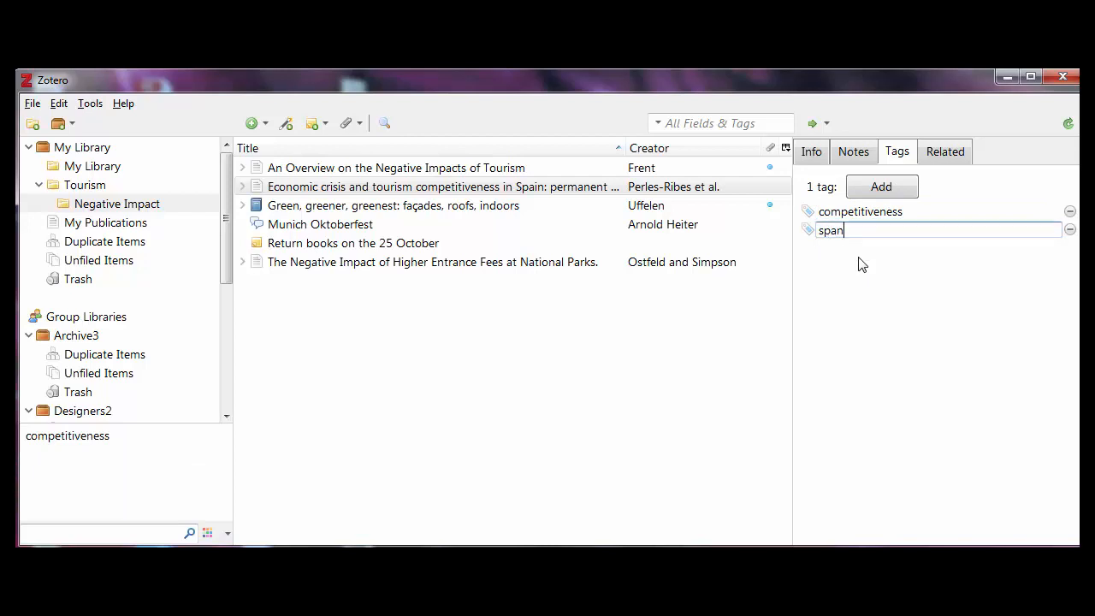
key(Return)
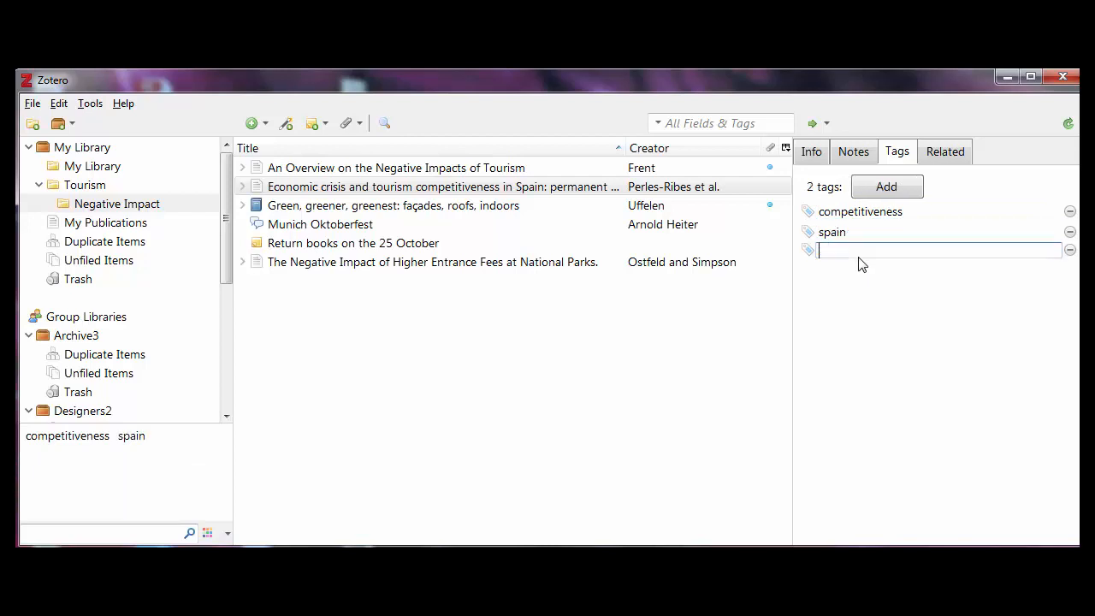
text(nega)
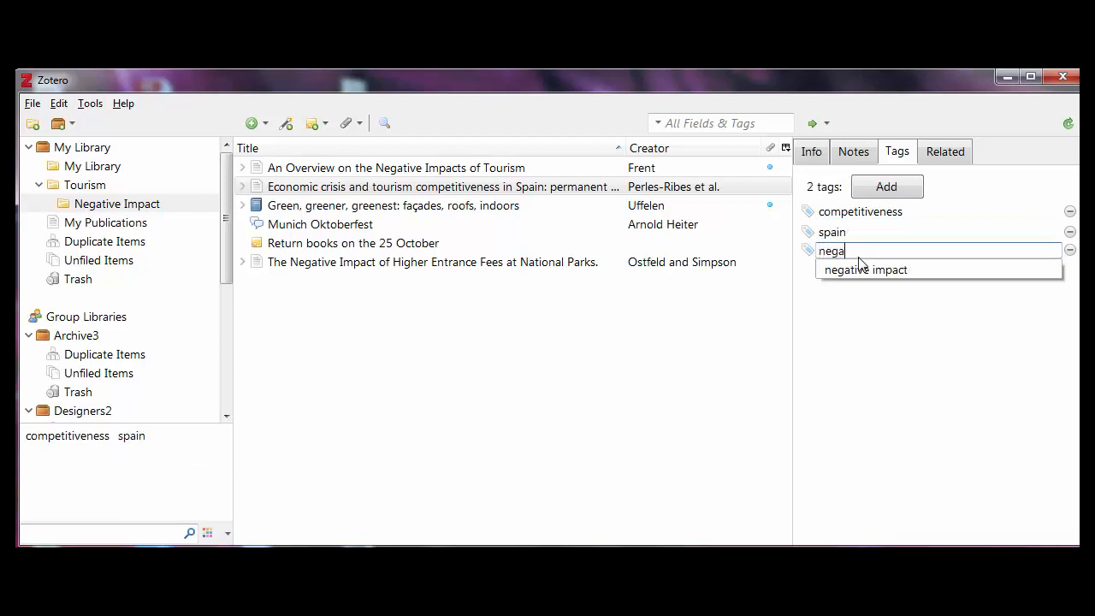
text(tive)
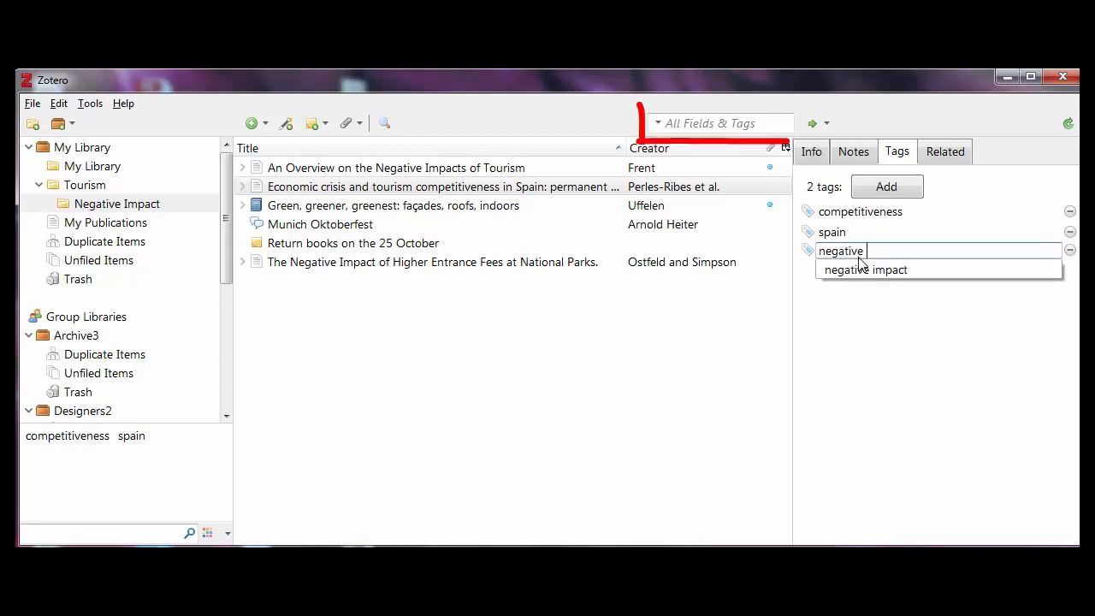